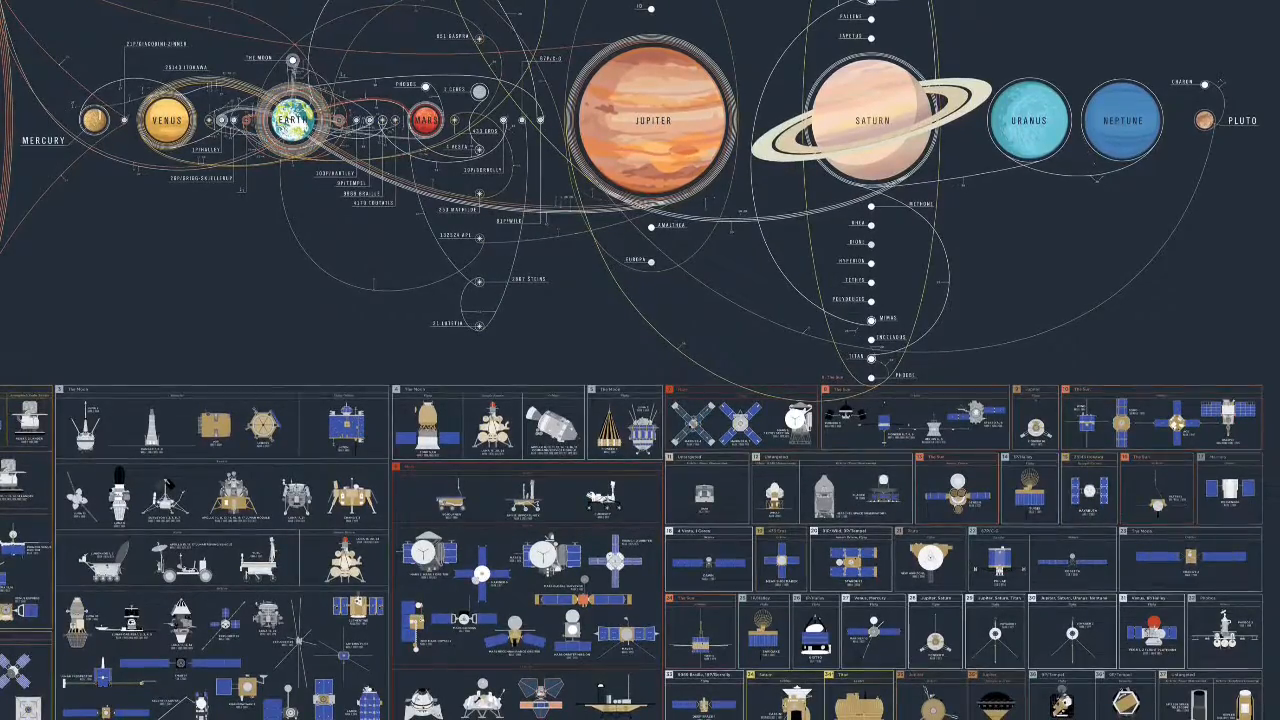
{"action": "scroll", "scroll_direction": "down", "scroll_amount": 3}
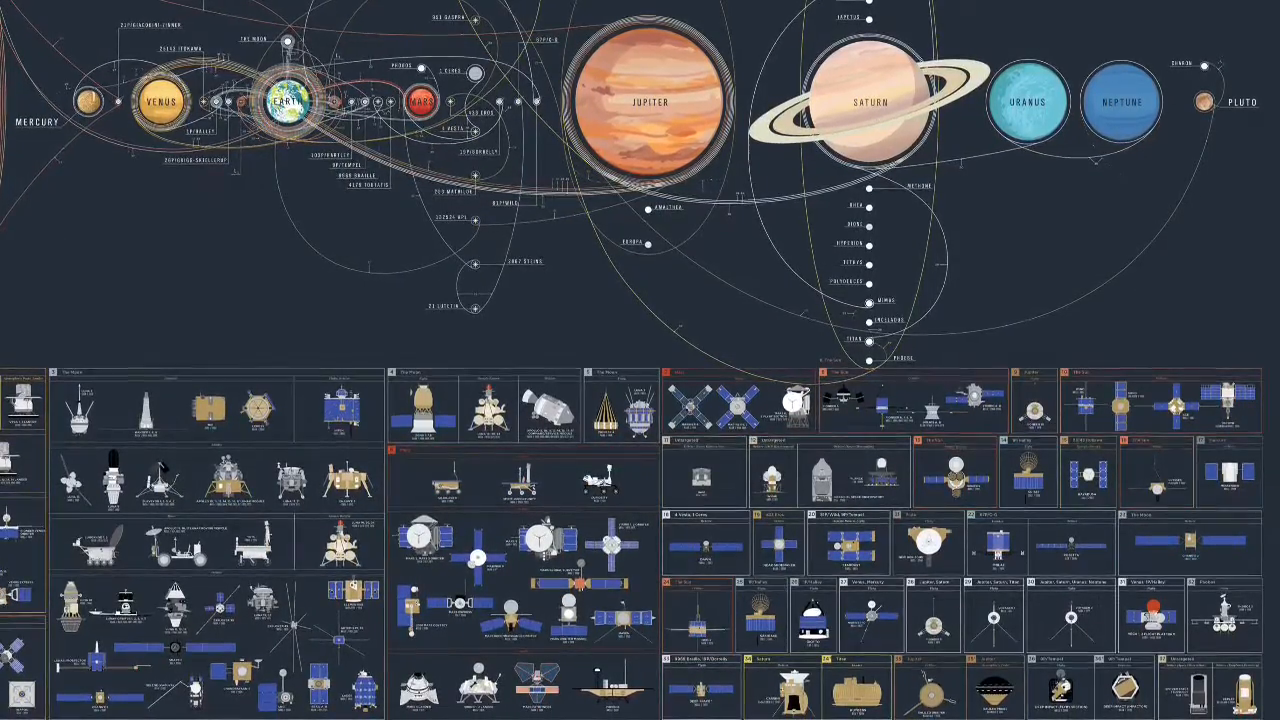